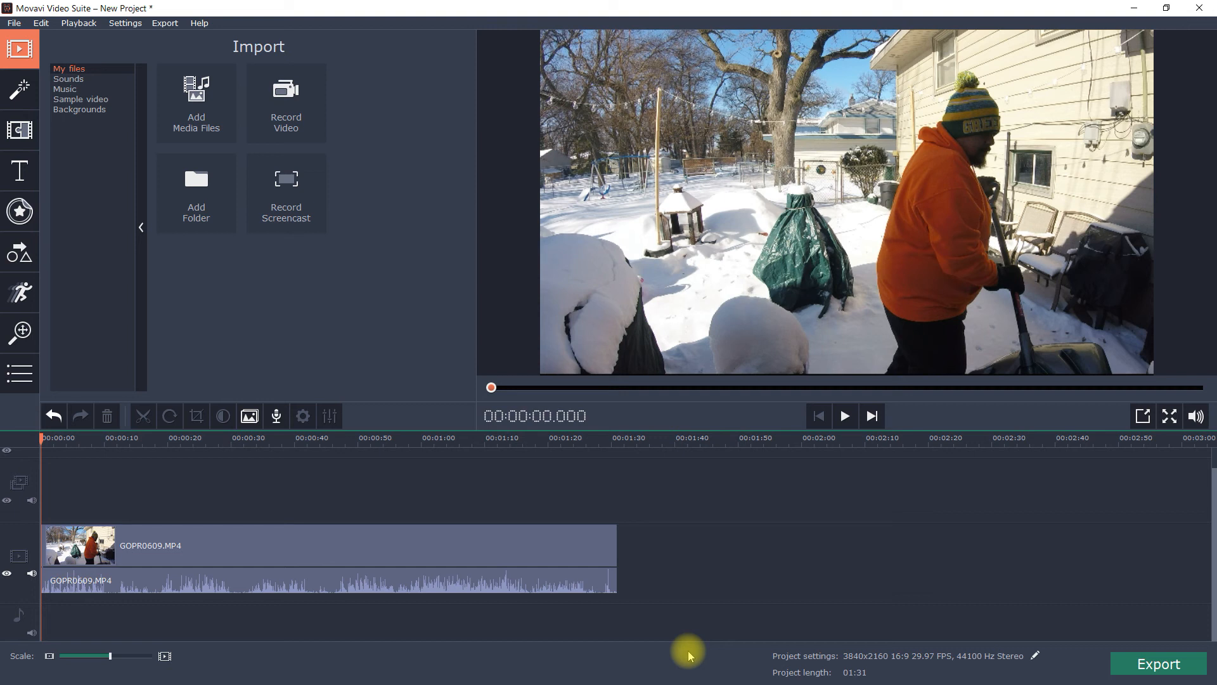
pyautogui.moveTo(1012, 481)
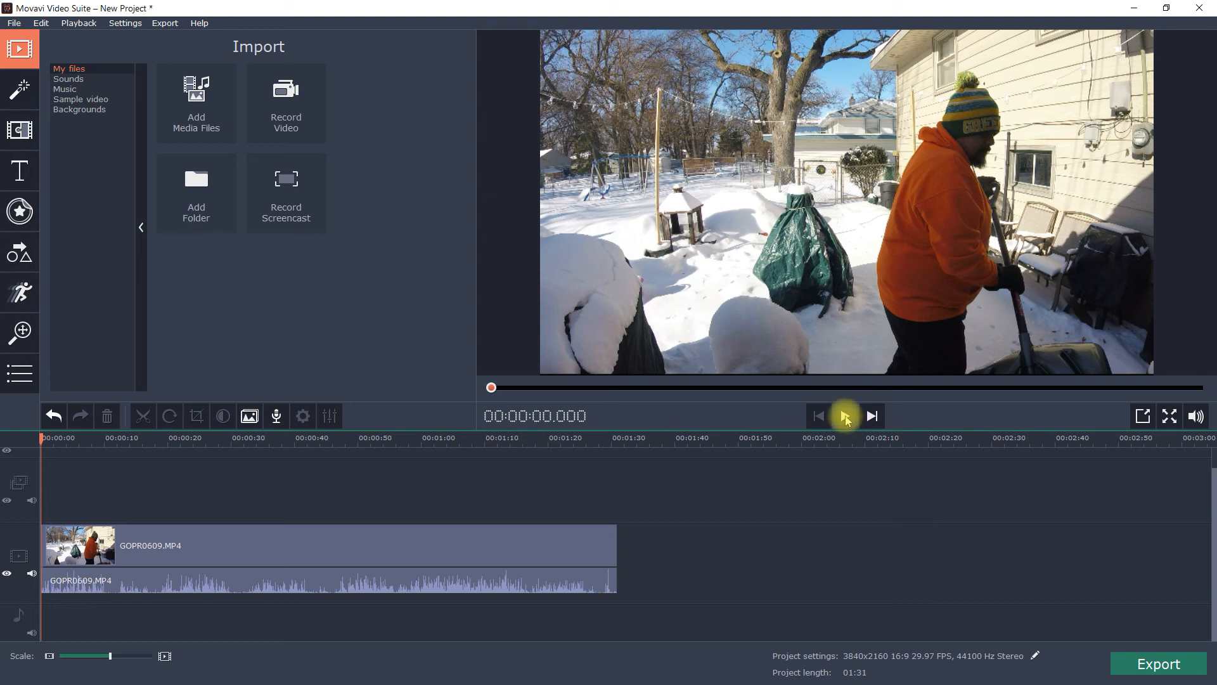
# - Play GOPR0609.MP4 from the start and pause it about 12 seconds in
pyautogui.click(844, 415)
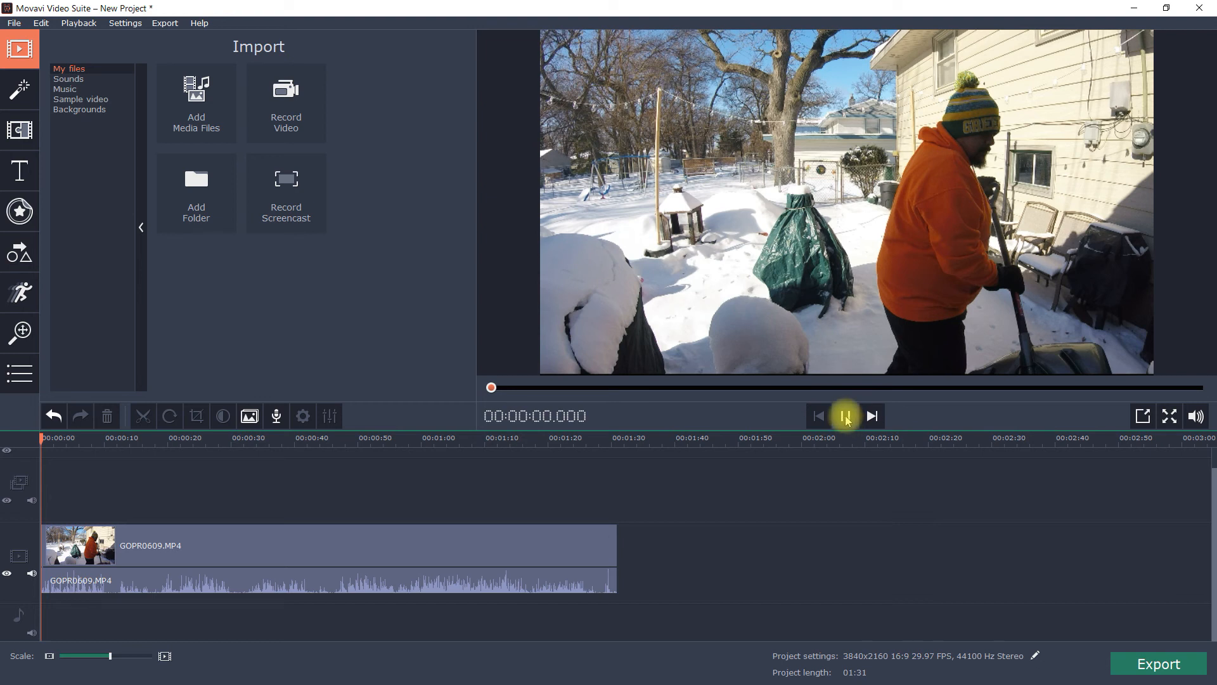
pyautogui.click(846, 416)
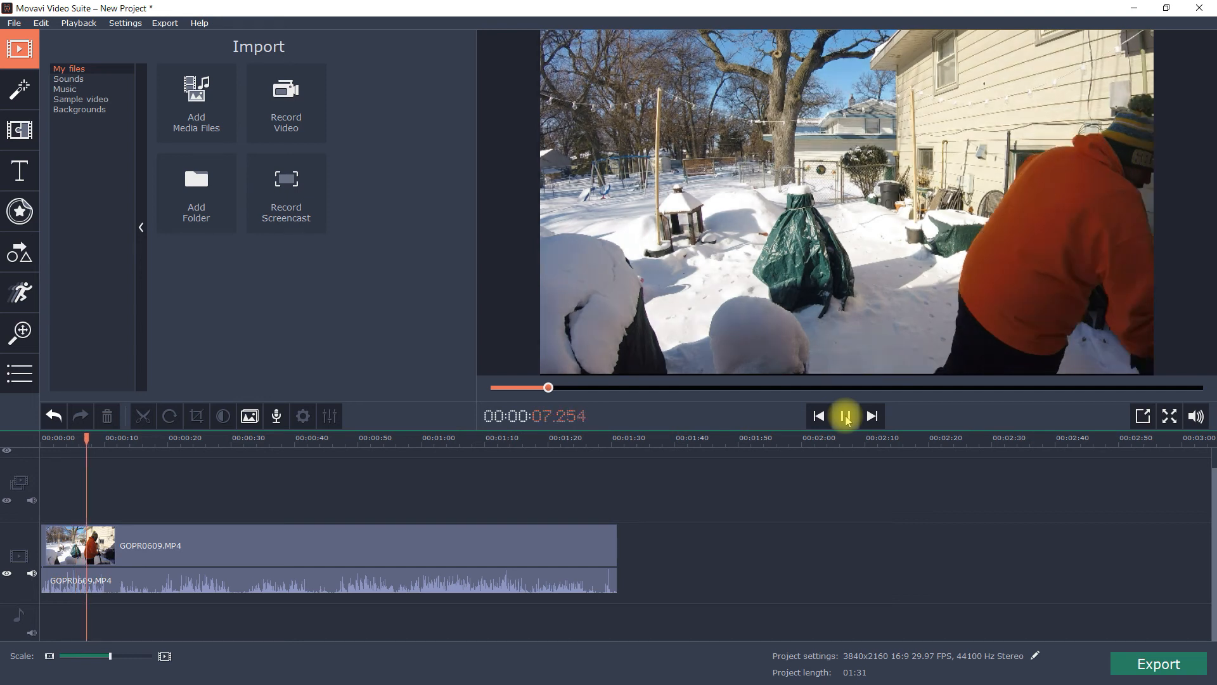
pyautogui.click(844, 416)
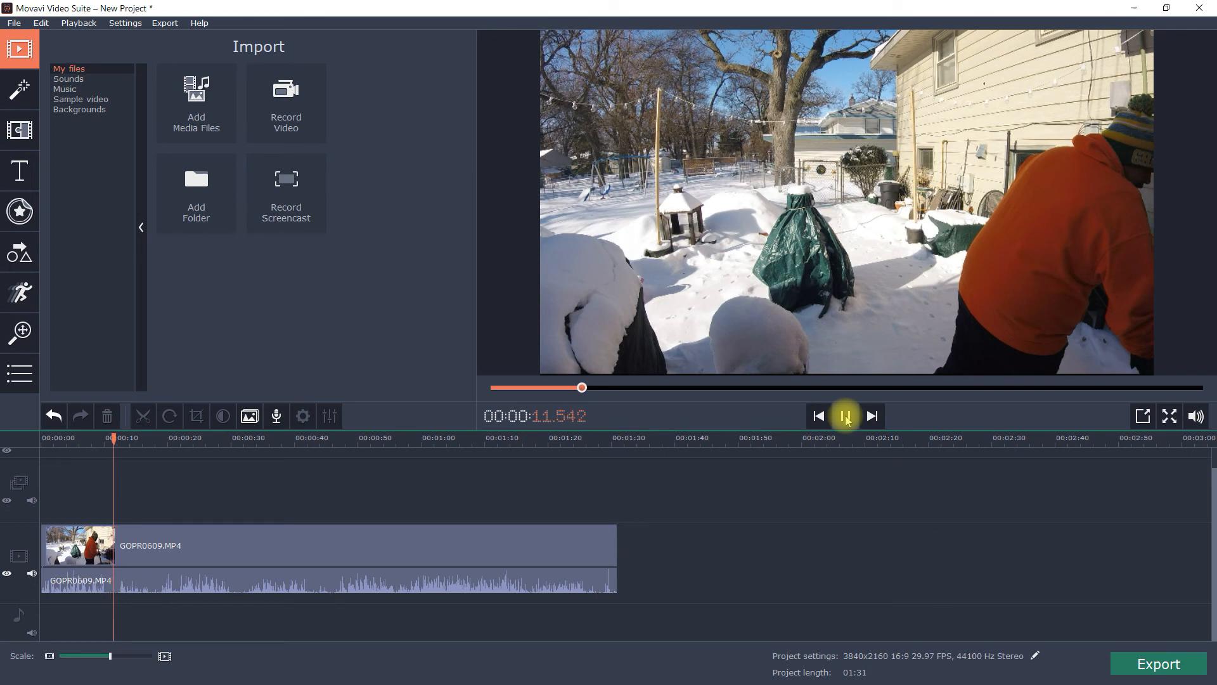
pyautogui.click(845, 416)
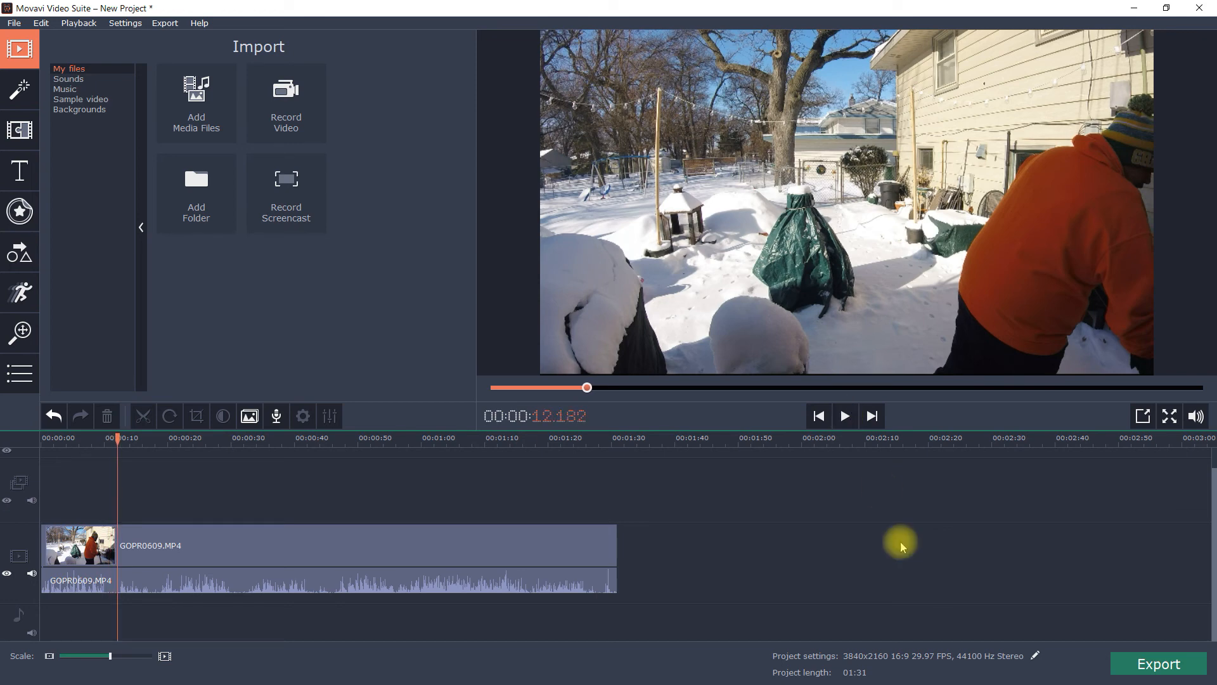
pyautogui.moveTo(966, 668)
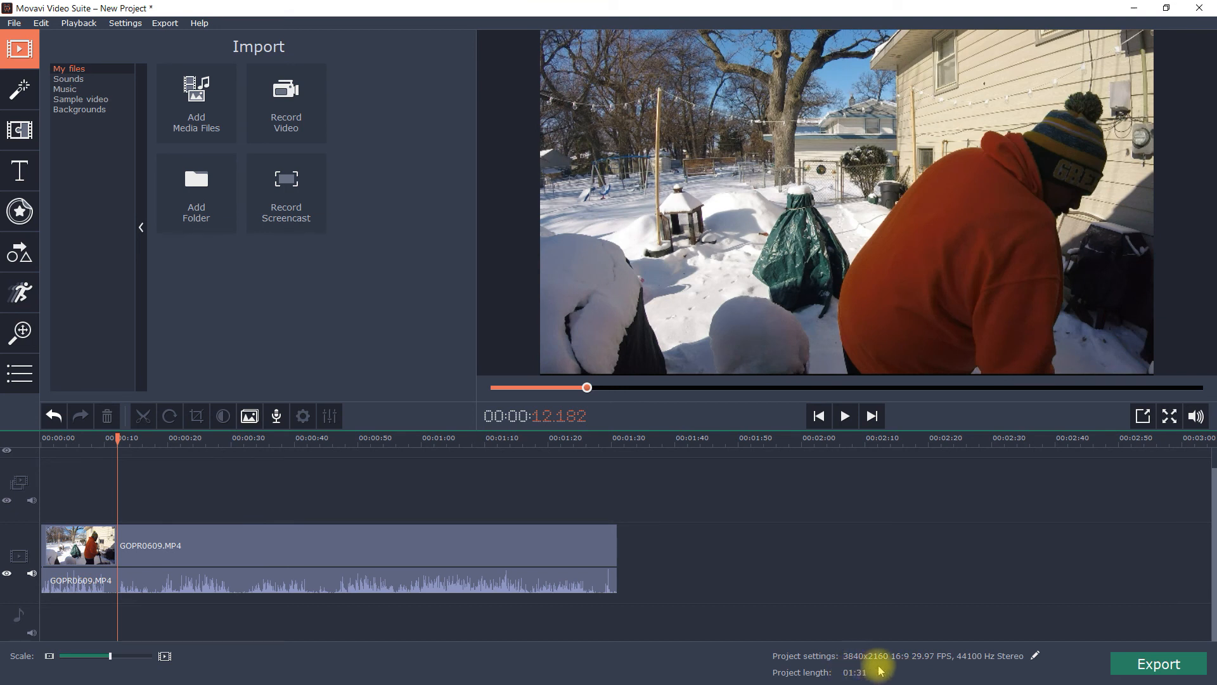
pyautogui.moveTo(903, 669)
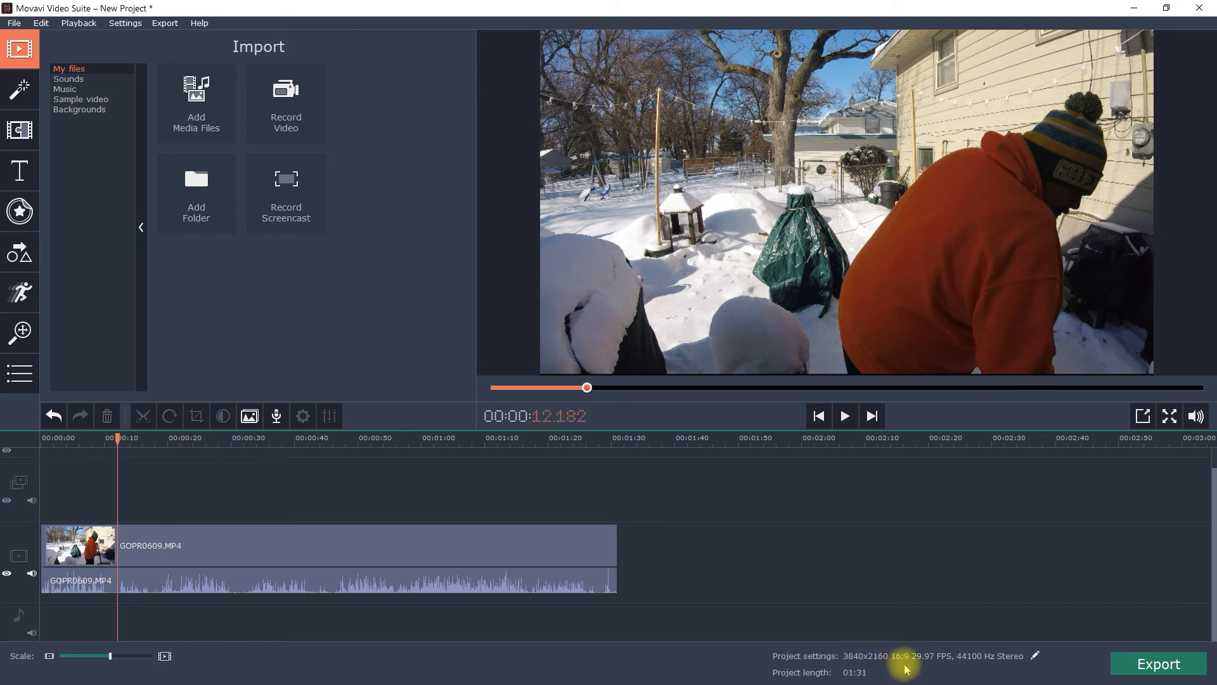
pyautogui.moveTo(443, 552)
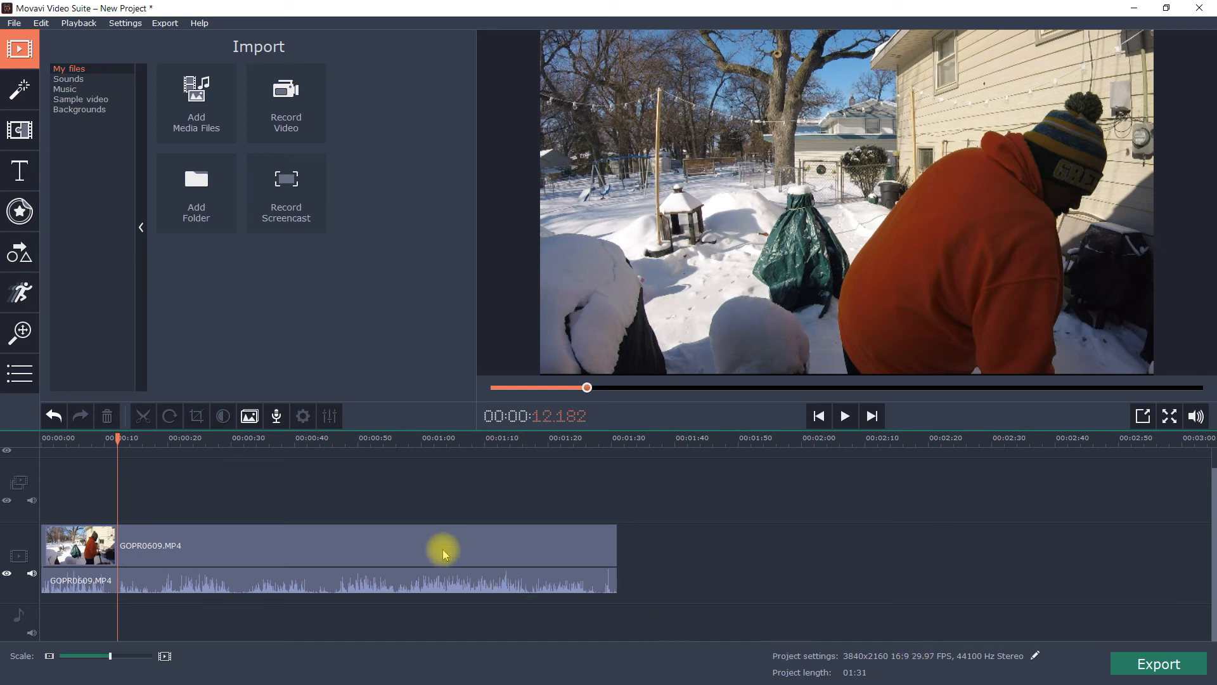
pyautogui.moveTo(444, 552)
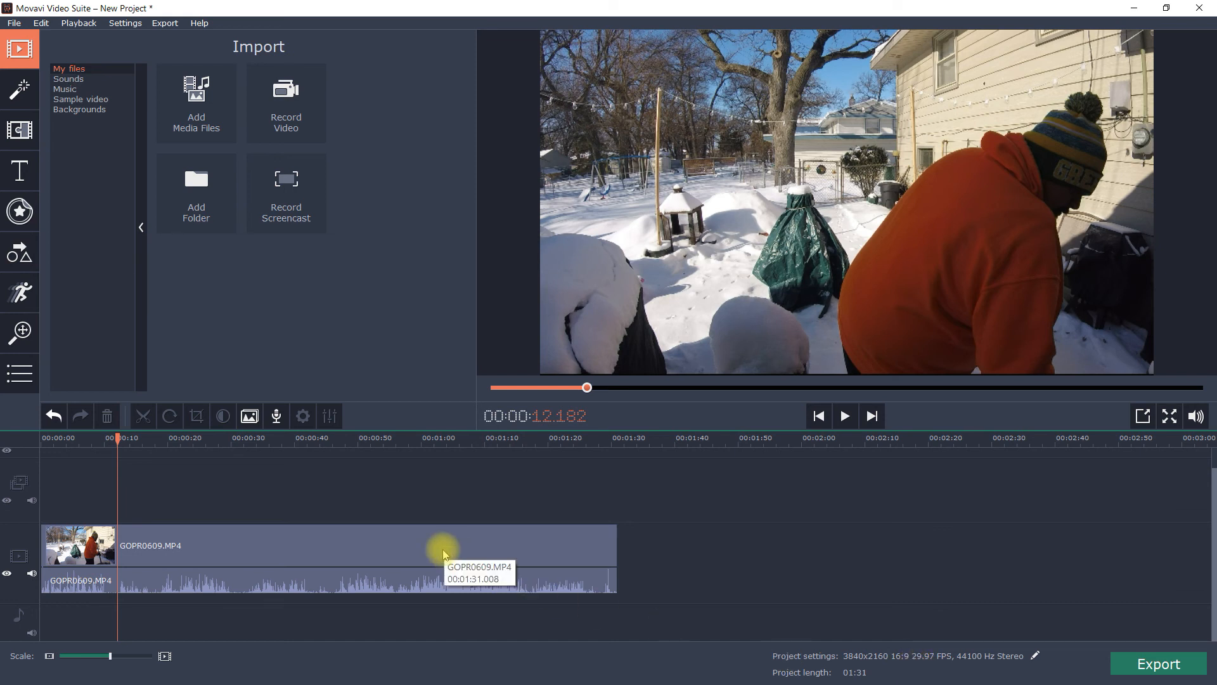
pyautogui.rightClick(443, 544)
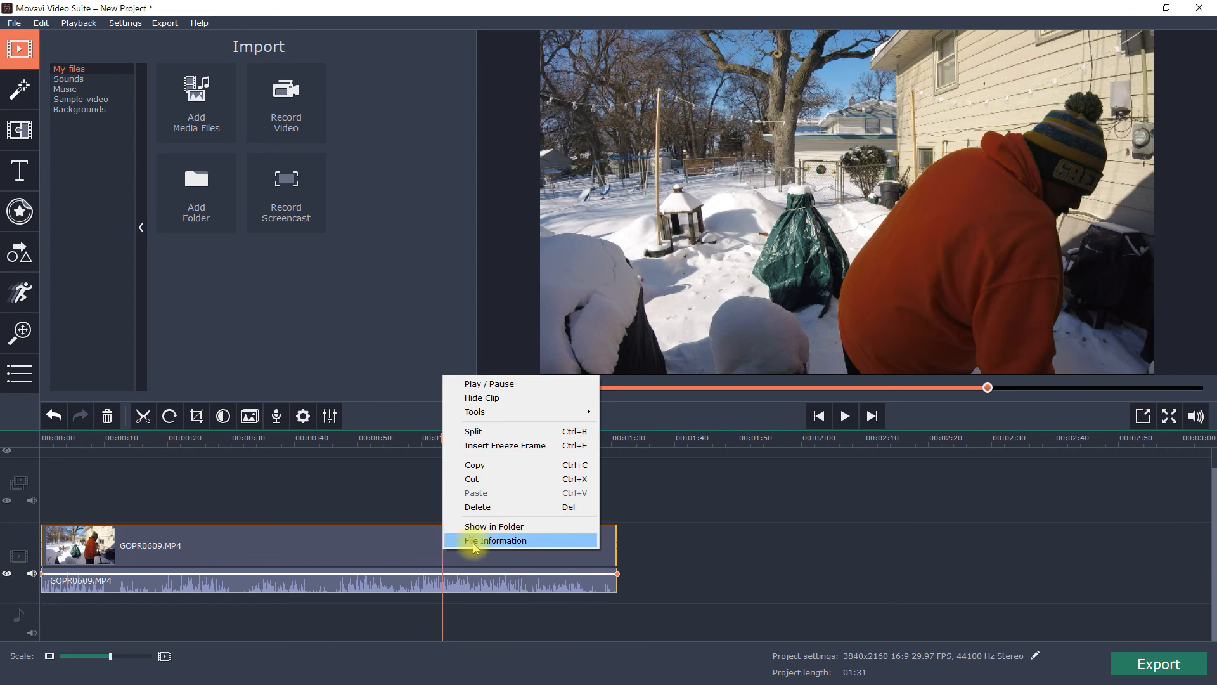
pyautogui.click(495, 540)
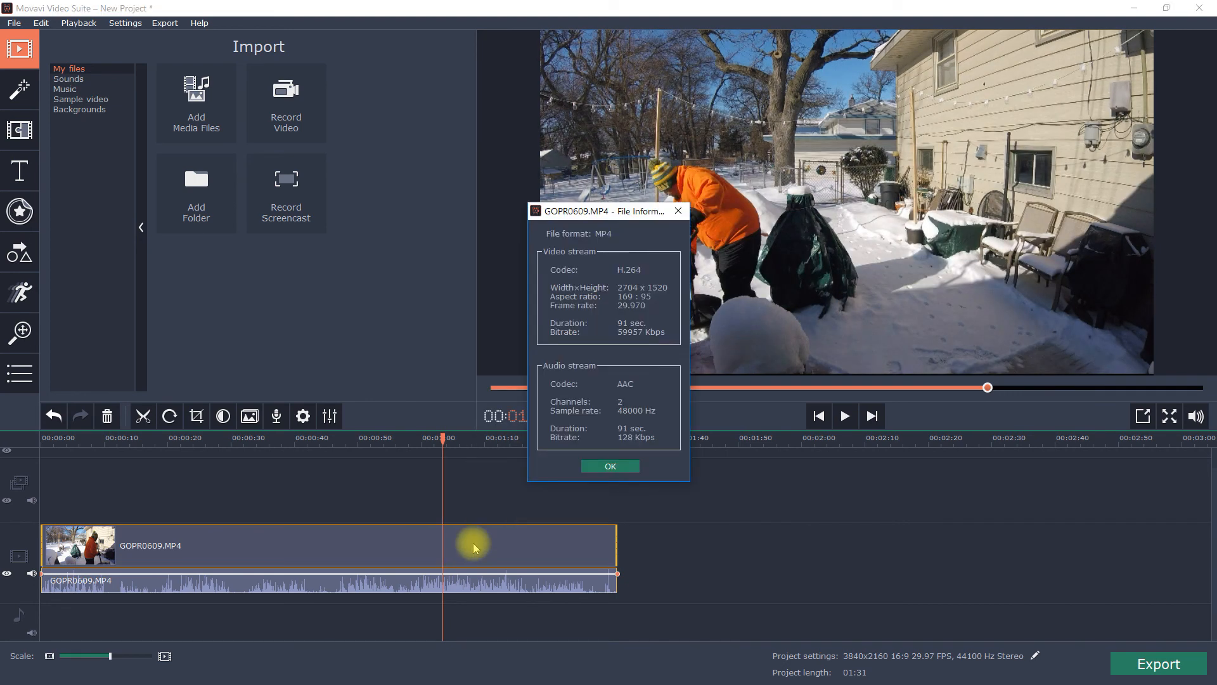
pyautogui.moveTo(633, 293)
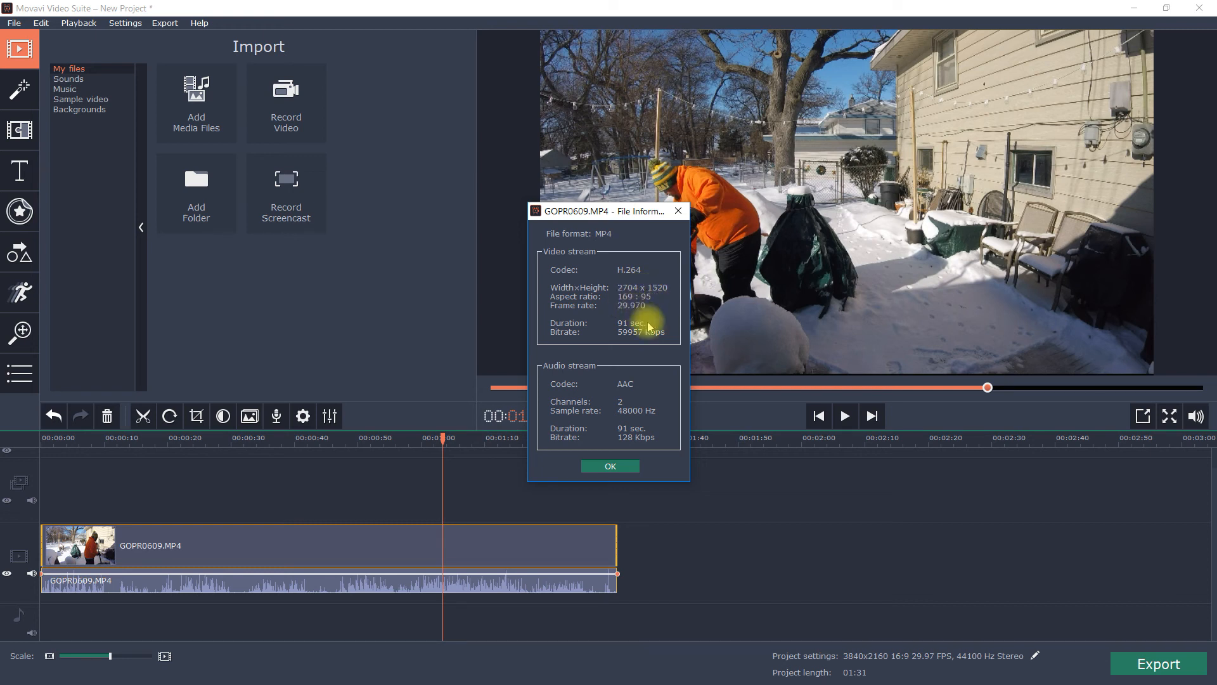
pyautogui.moveTo(657, 248)
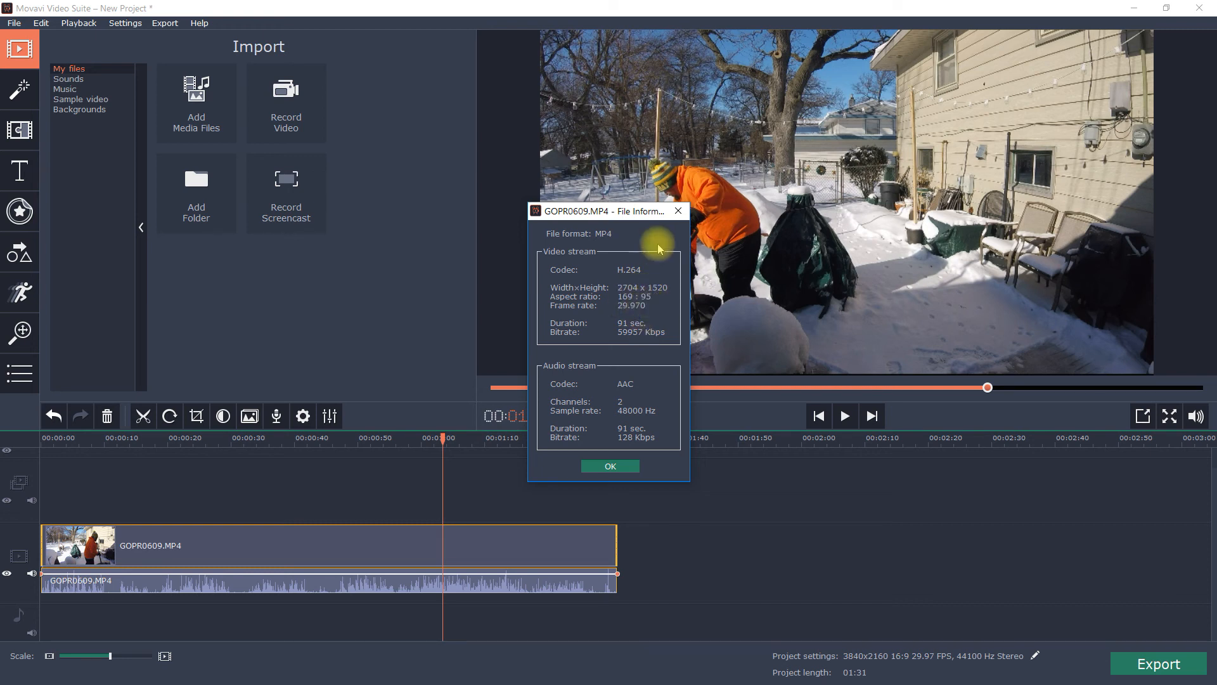
pyautogui.click(608, 465)
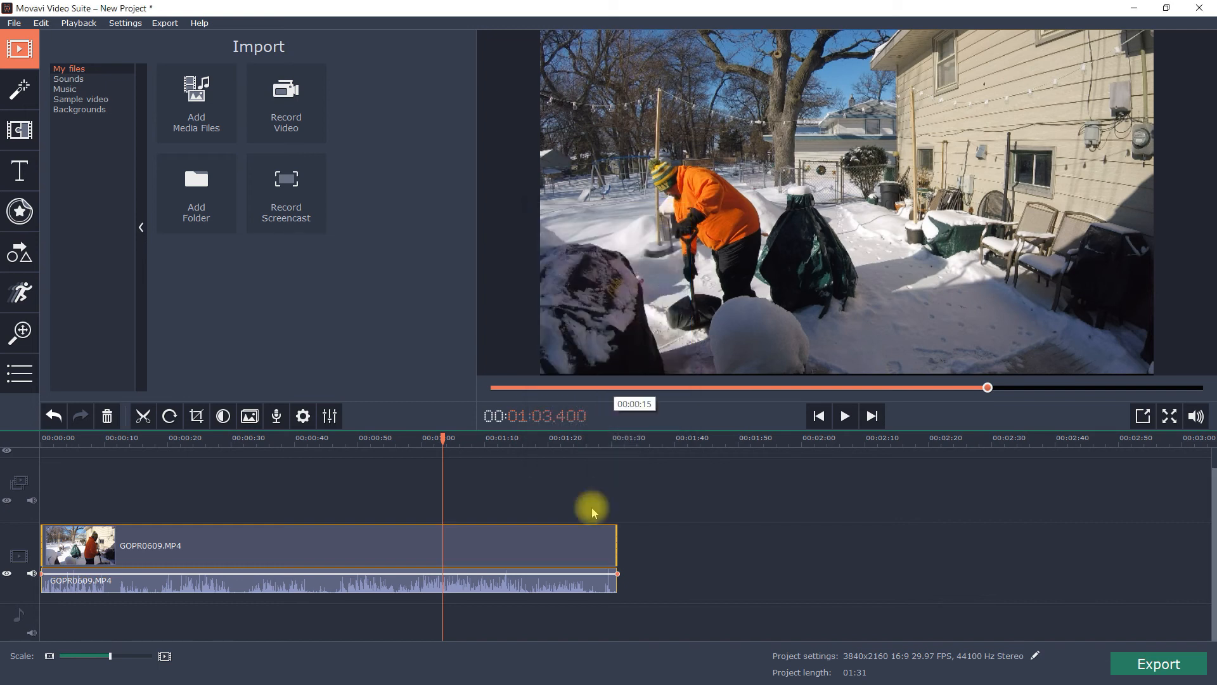
pyautogui.moveTo(52, 554)
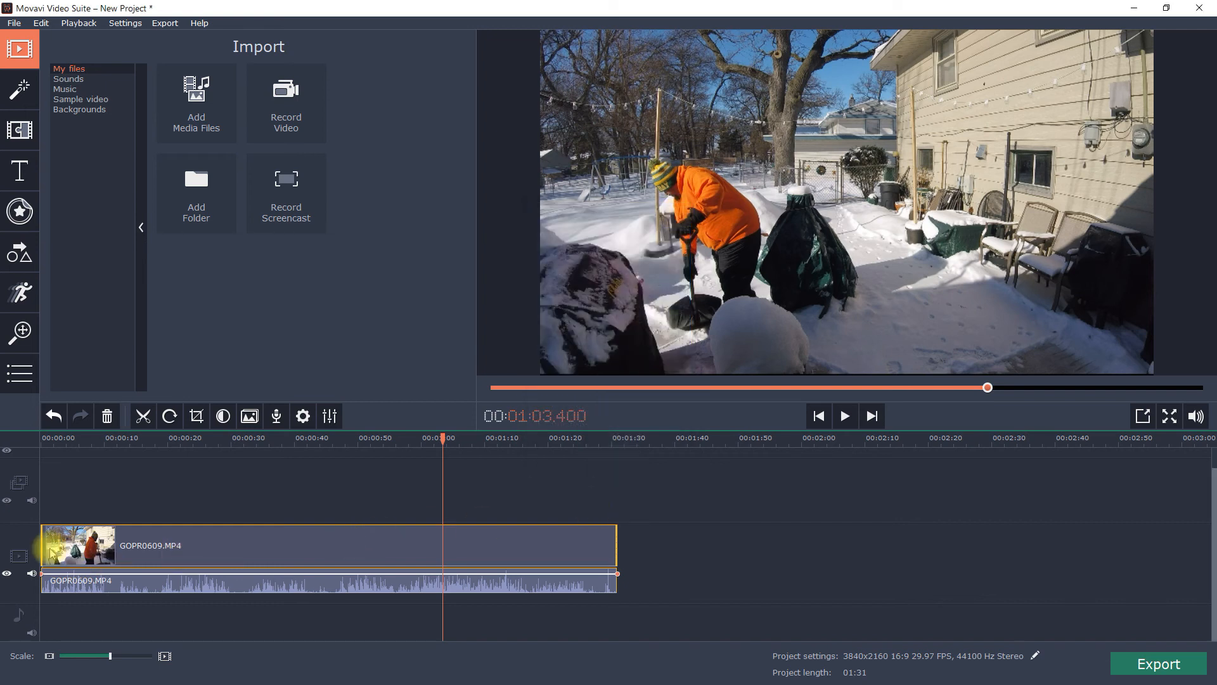
pyautogui.moveTo(73, 547)
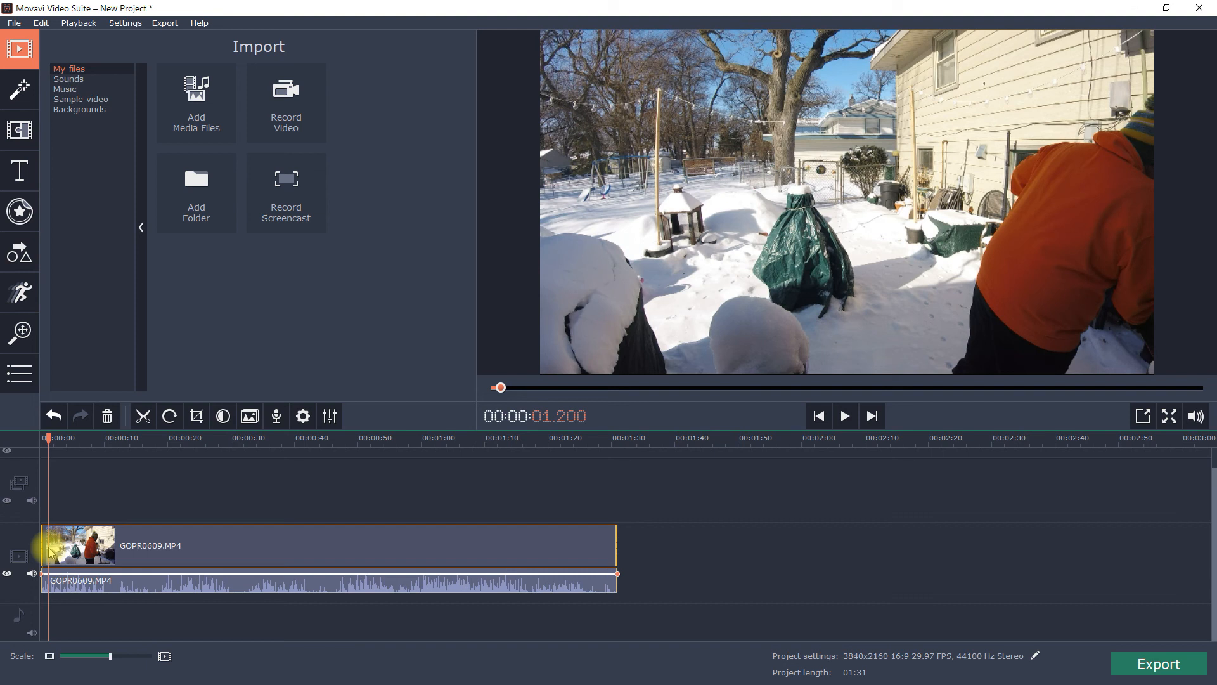
pyautogui.moveTo(140, 515)
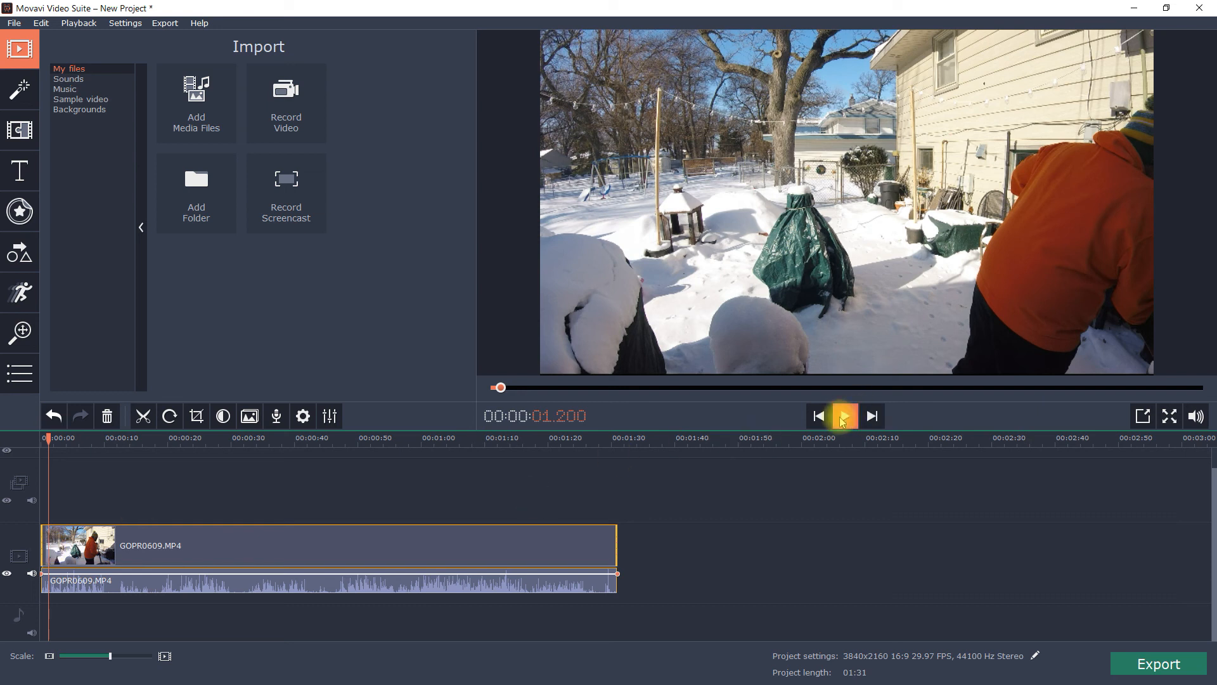
# - Replay the clip from the beginning and pause it around 13 seconds
pyautogui.click(843, 416)
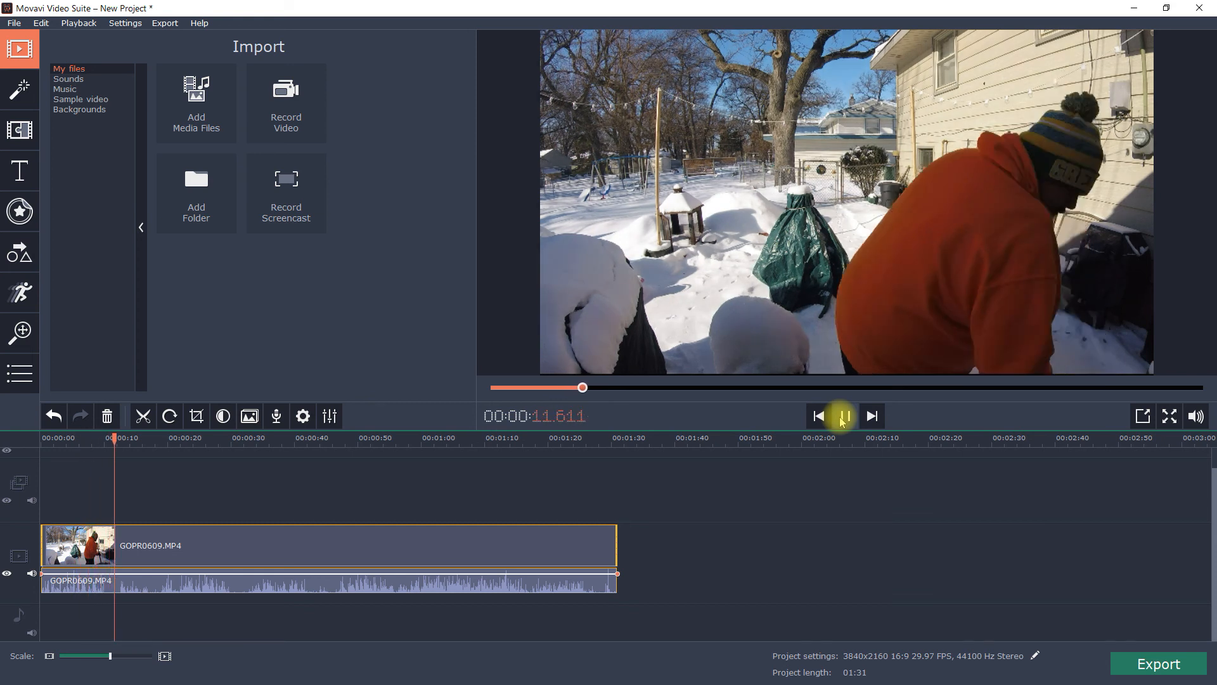
pyautogui.click(840, 416)
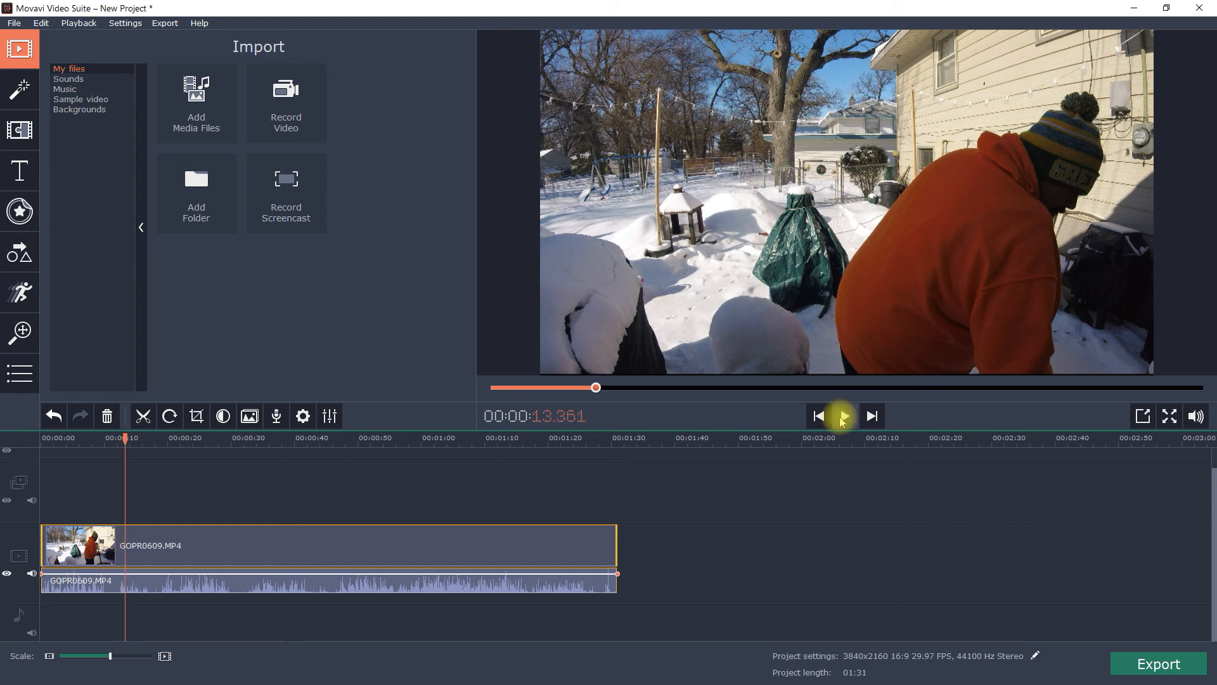
pyautogui.click(841, 416)
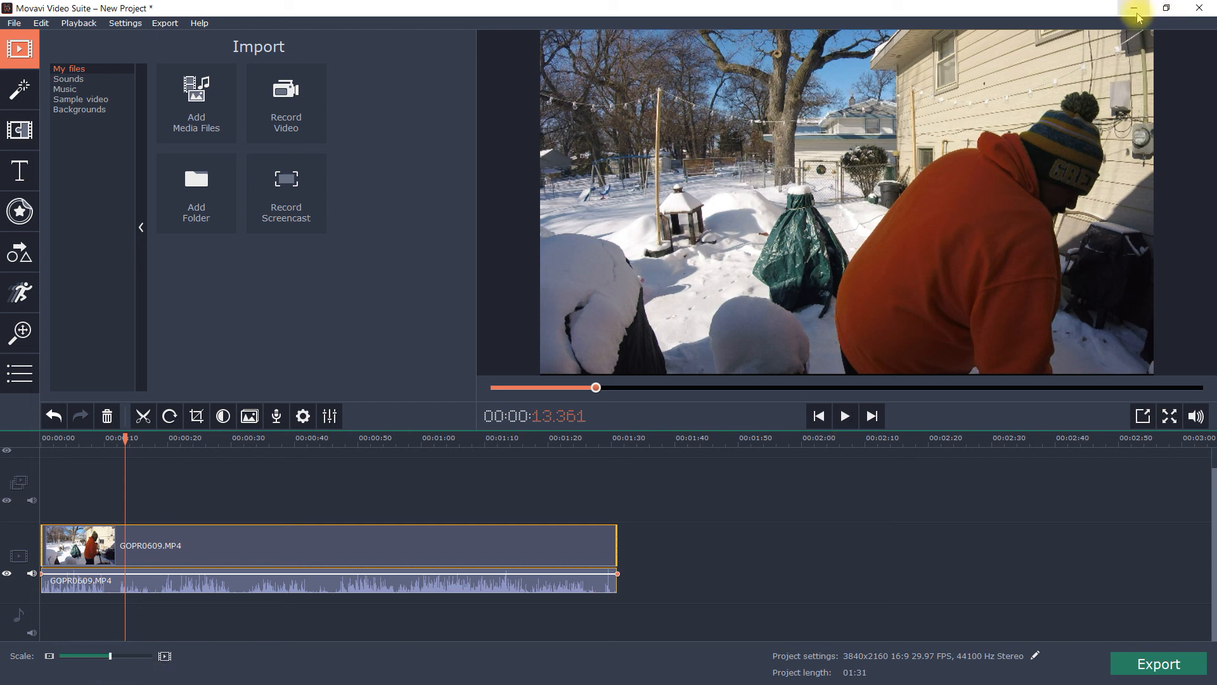
pyautogui.click(1136, 8)
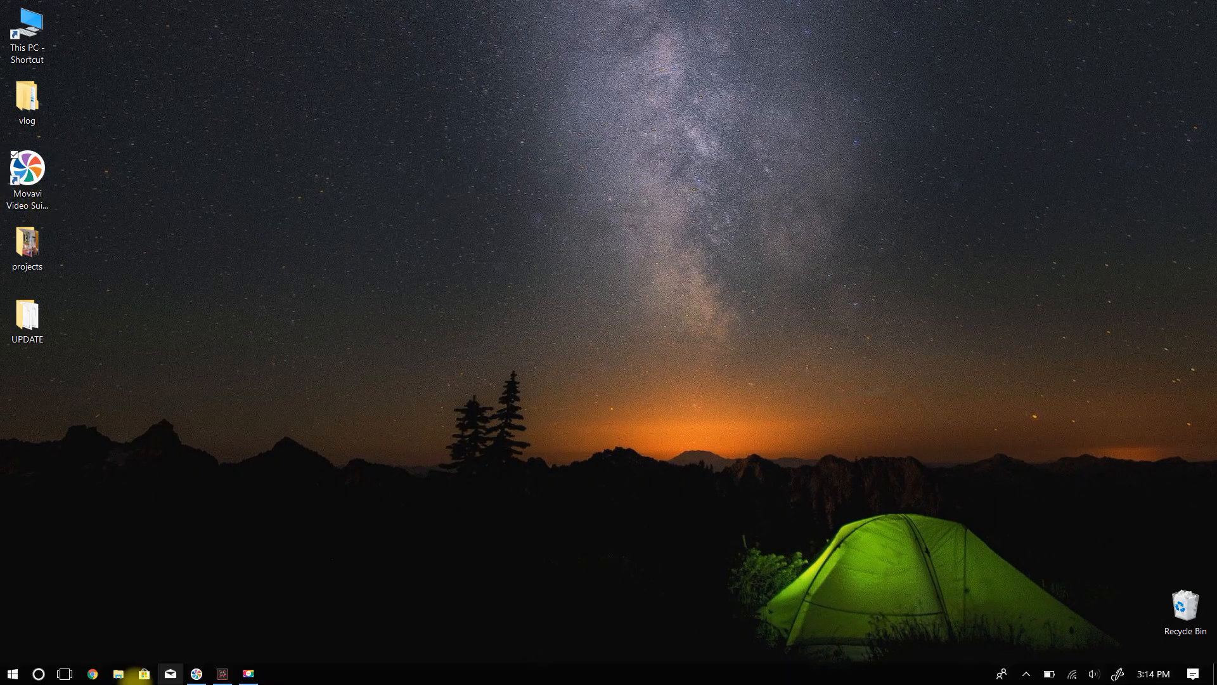
pyautogui.click(116, 673)
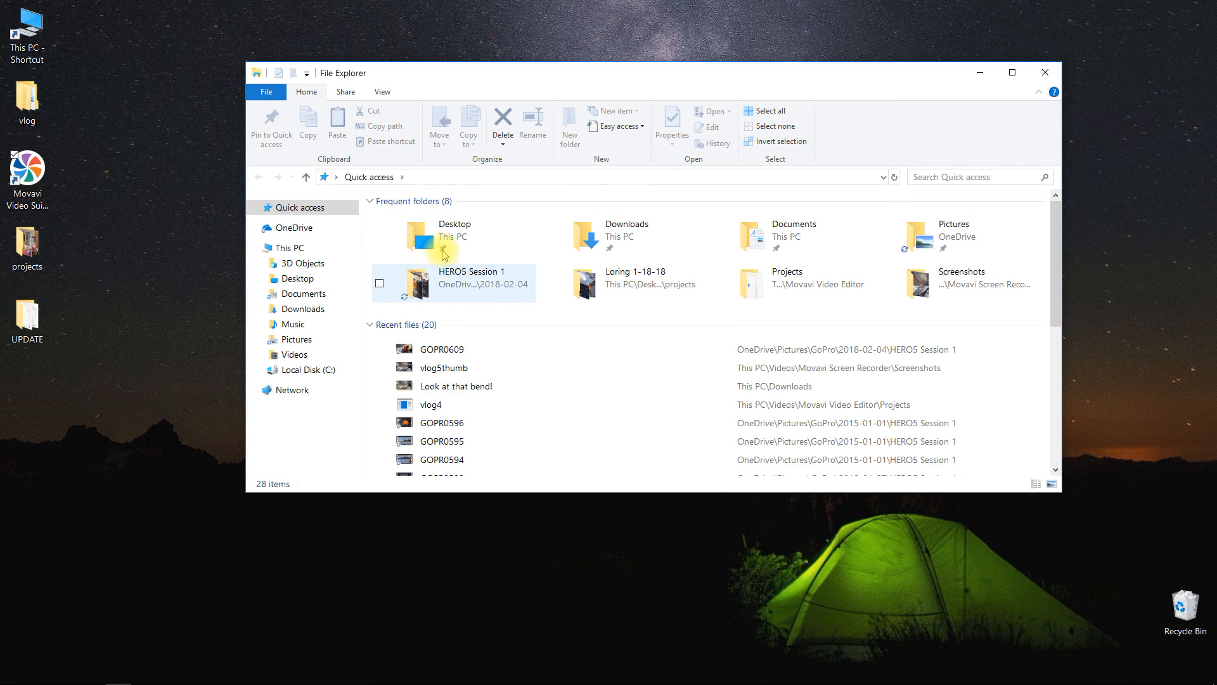
pyautogui.click(454, 283)
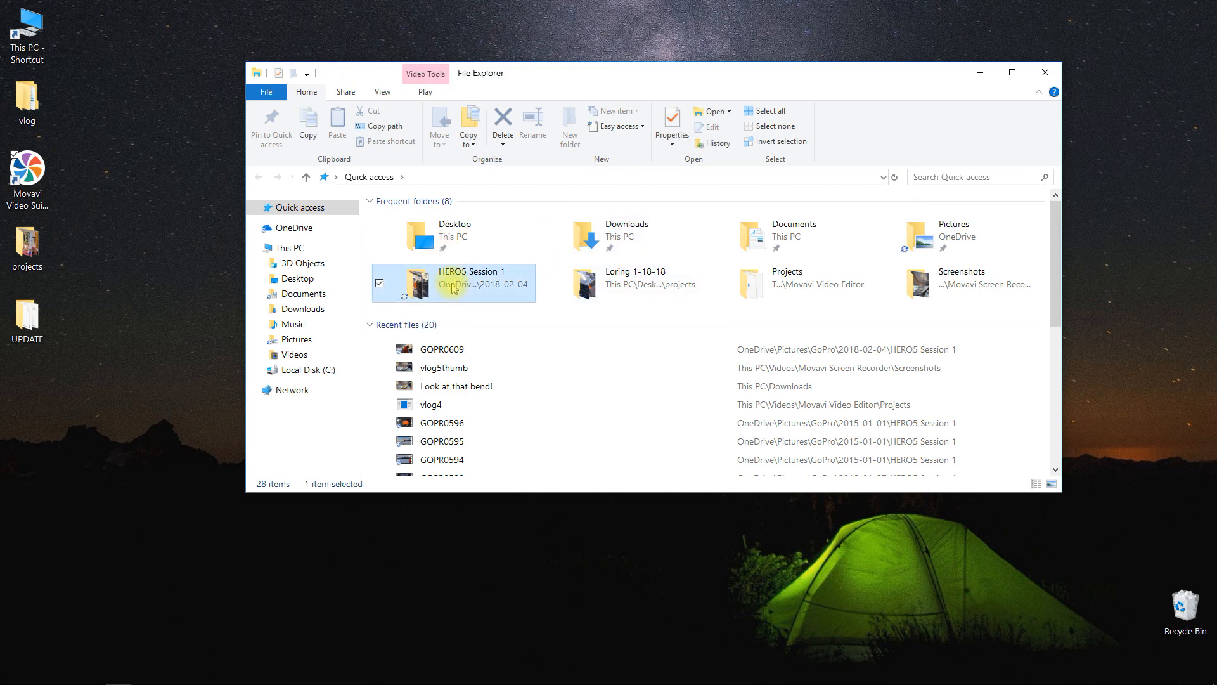
pyautogui.doubleClick(454, 283)
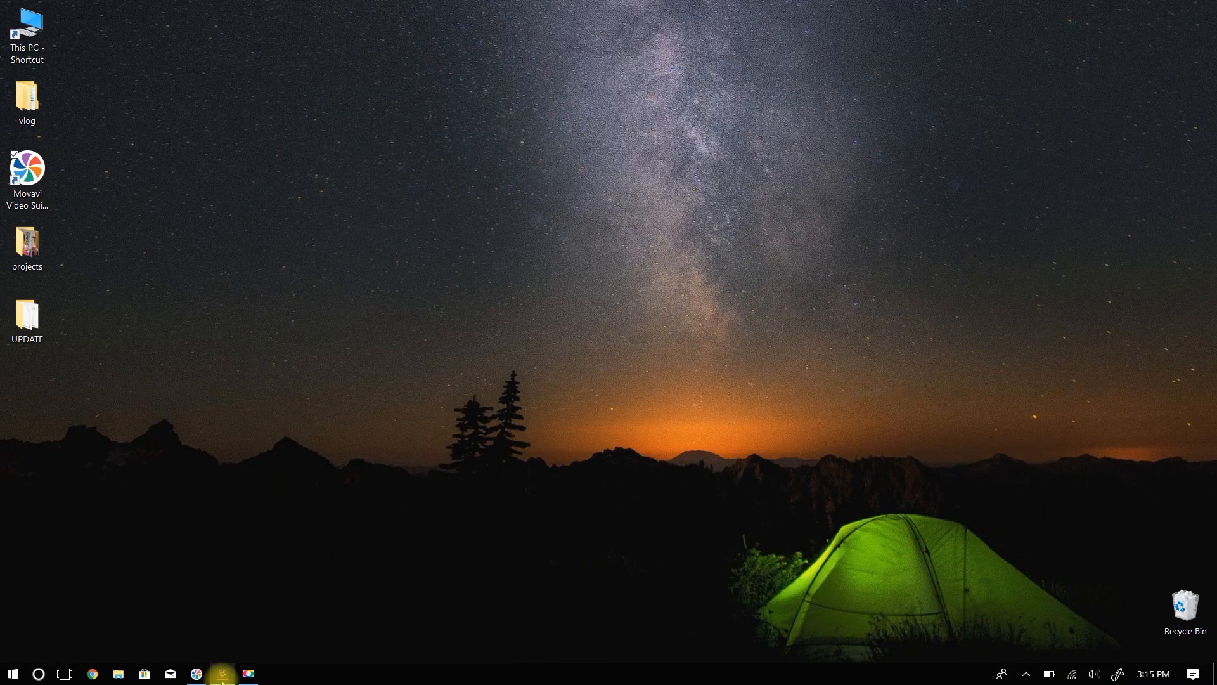
pyautogui.click(223, 673)
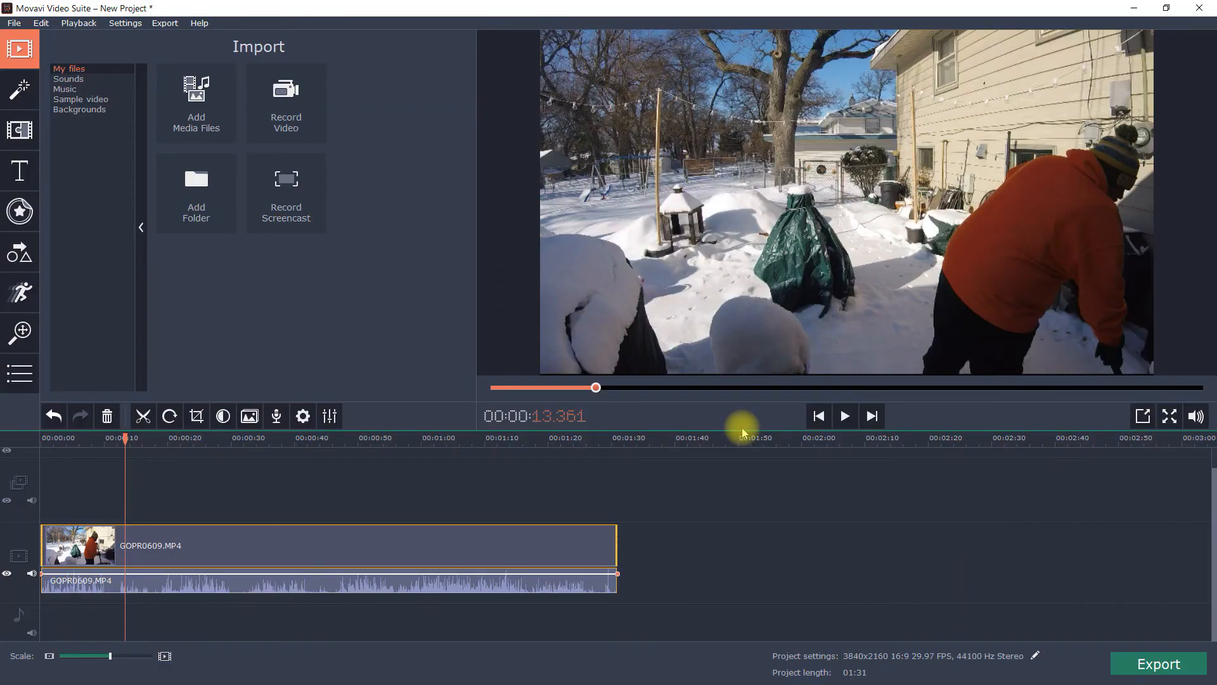